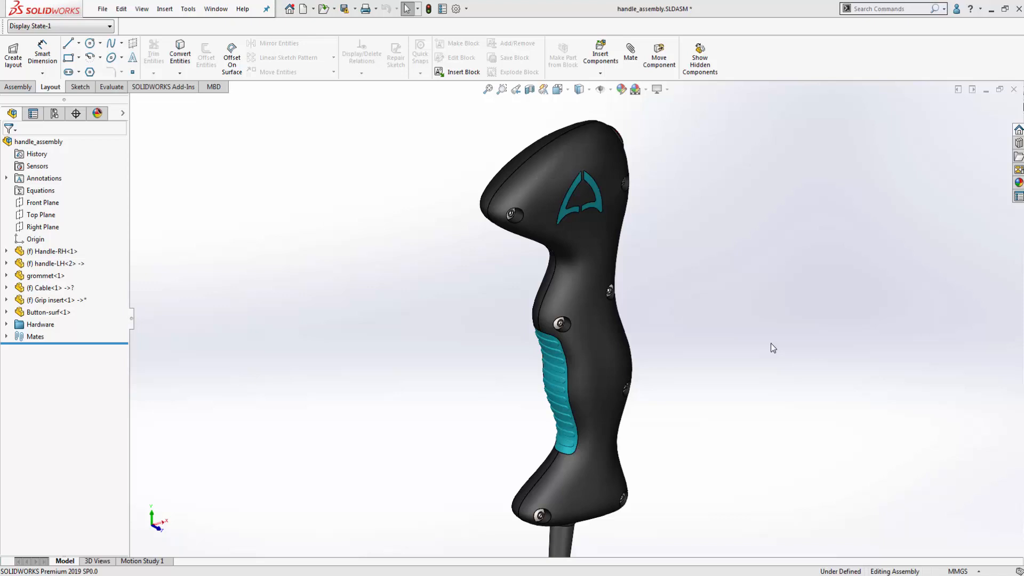
mouse_move(661, 388)
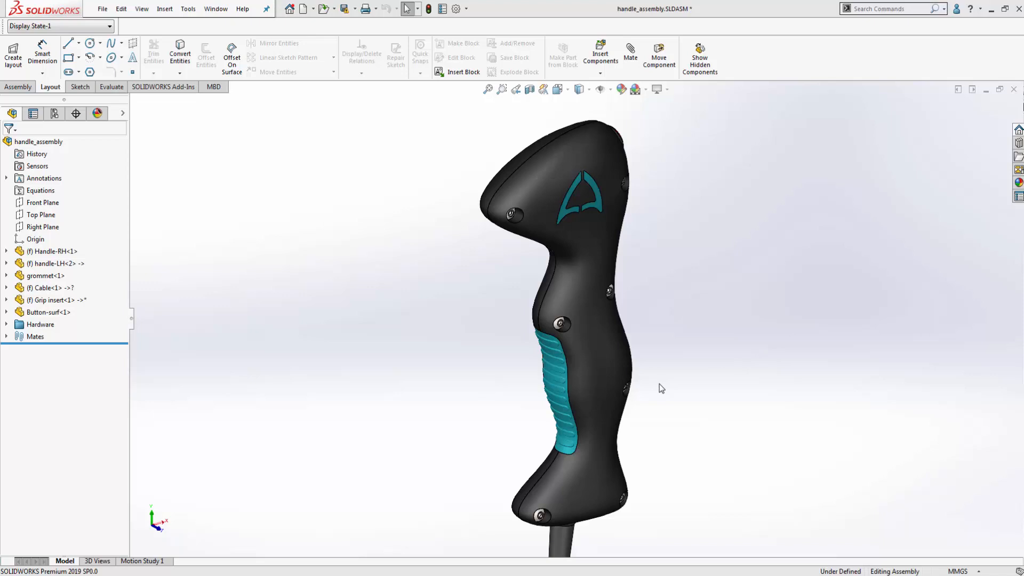
mouse_move(618, 327)
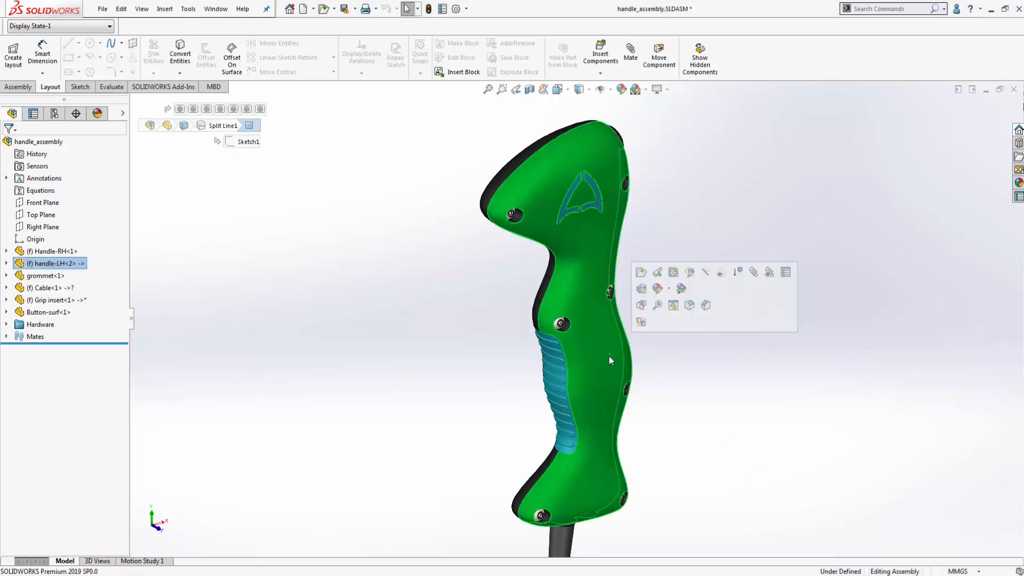
mouse_move(736, 272)
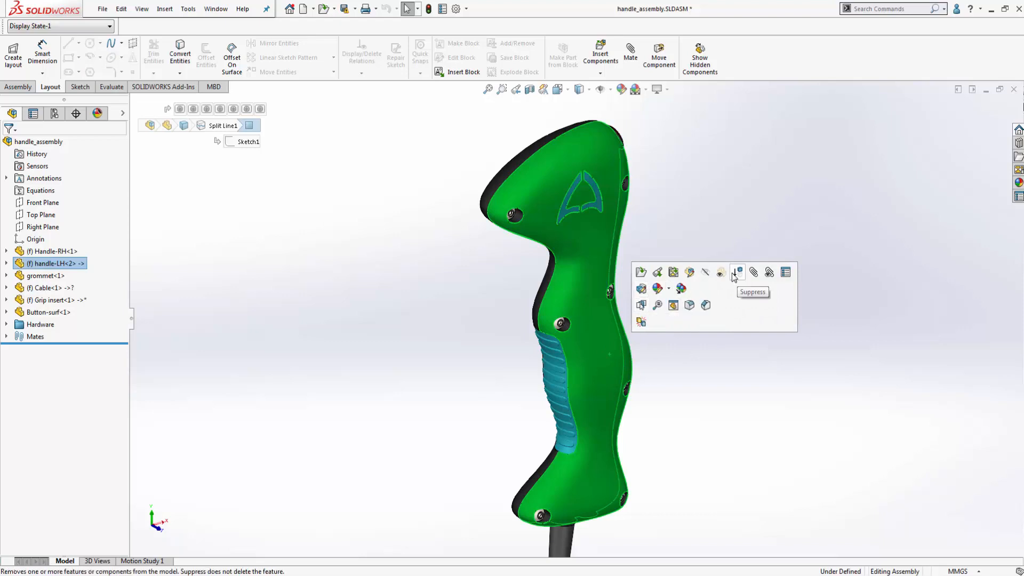
- Suppress handle-LH so Handle-RH-1 and Cable-1 can be checked for interference
click(738, 272)
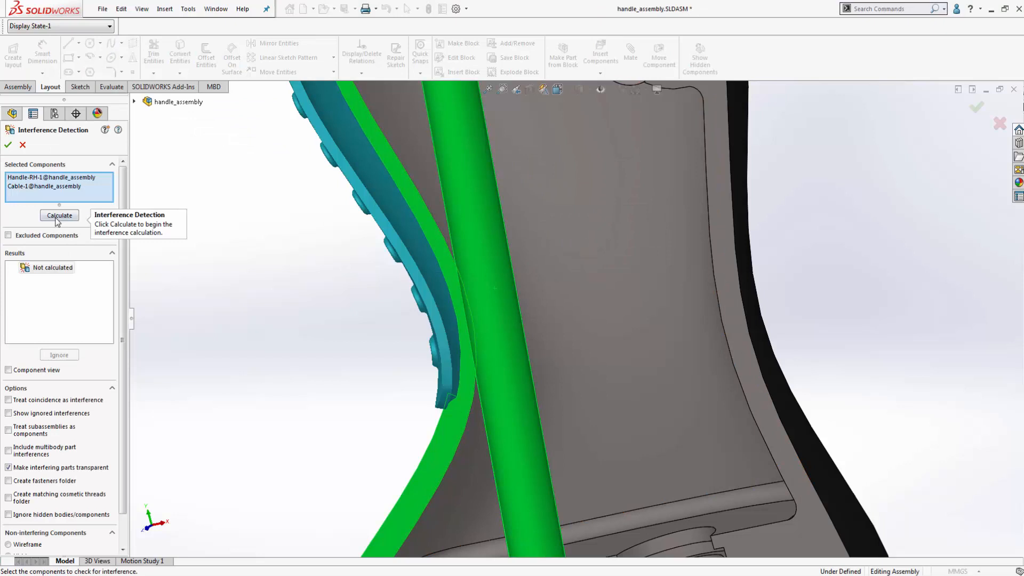
- Calculate Handle-RH-1 versus Cable-1 interference (0.66 mm³ on the sweep), then close the check
click(59, 215)
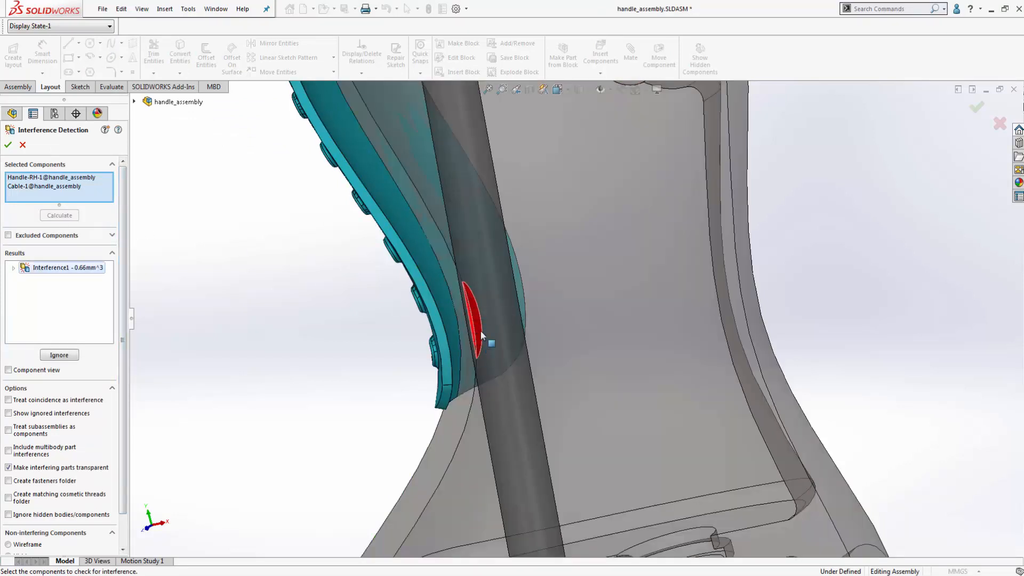
mouse_move(469, 293)
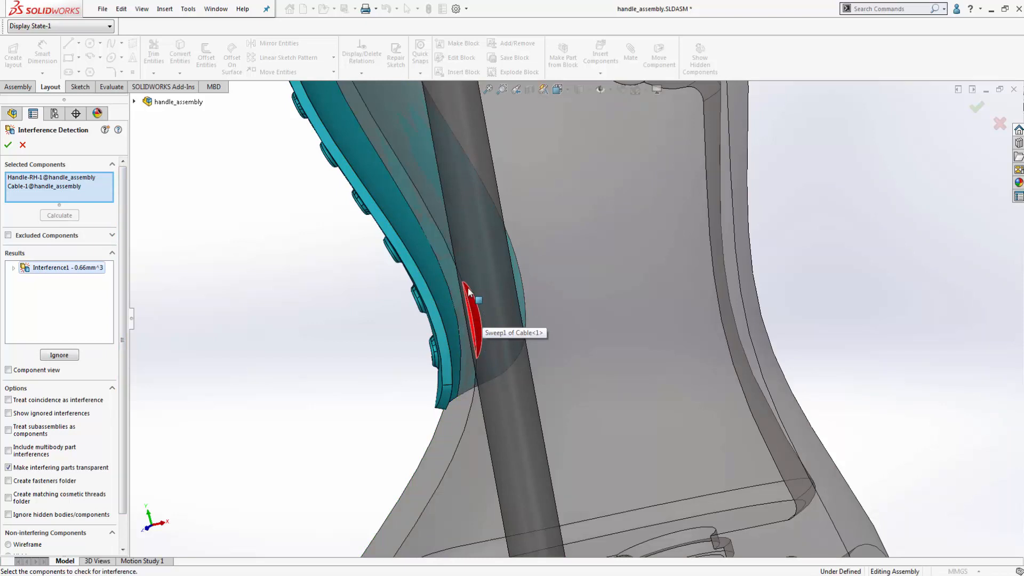
mouse_move(31, 162)
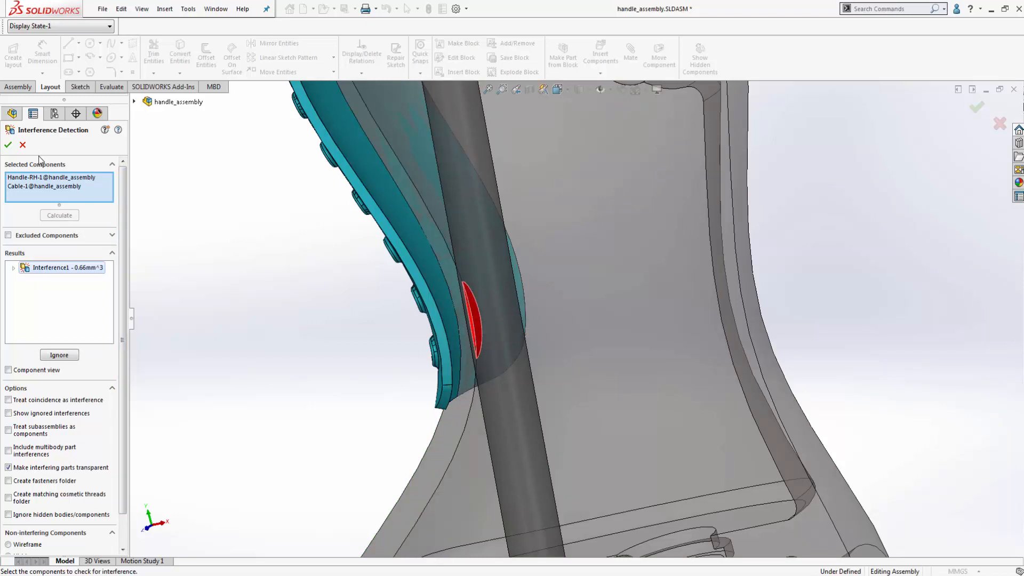
mouse_move(22, 145)
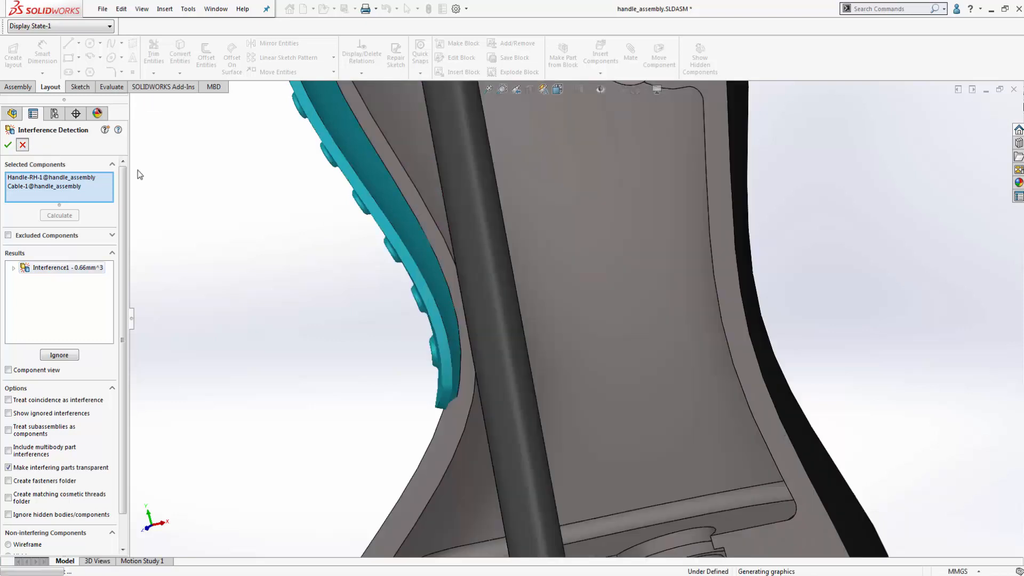
click(7, 145)
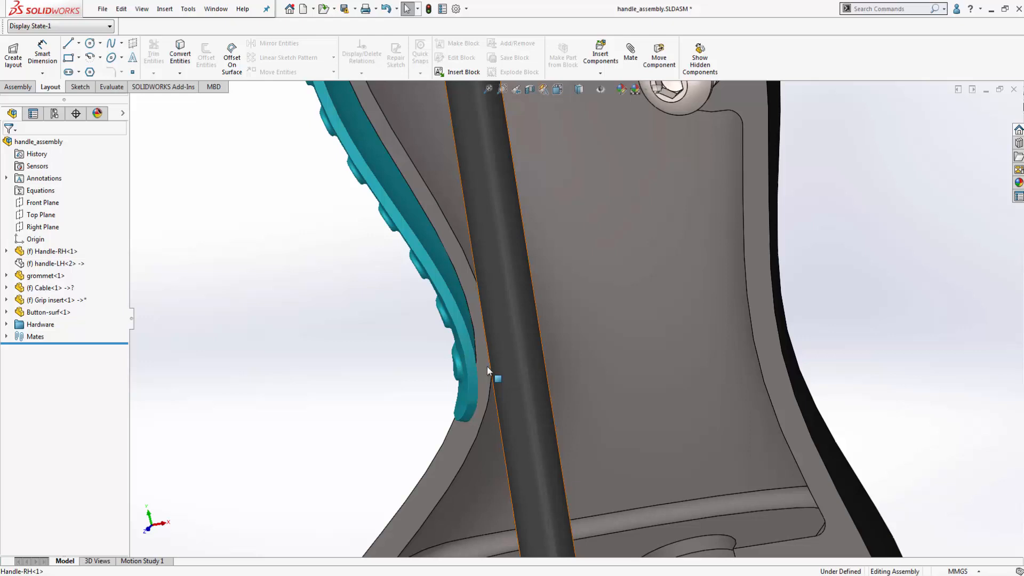
mouse_move(522, 315)
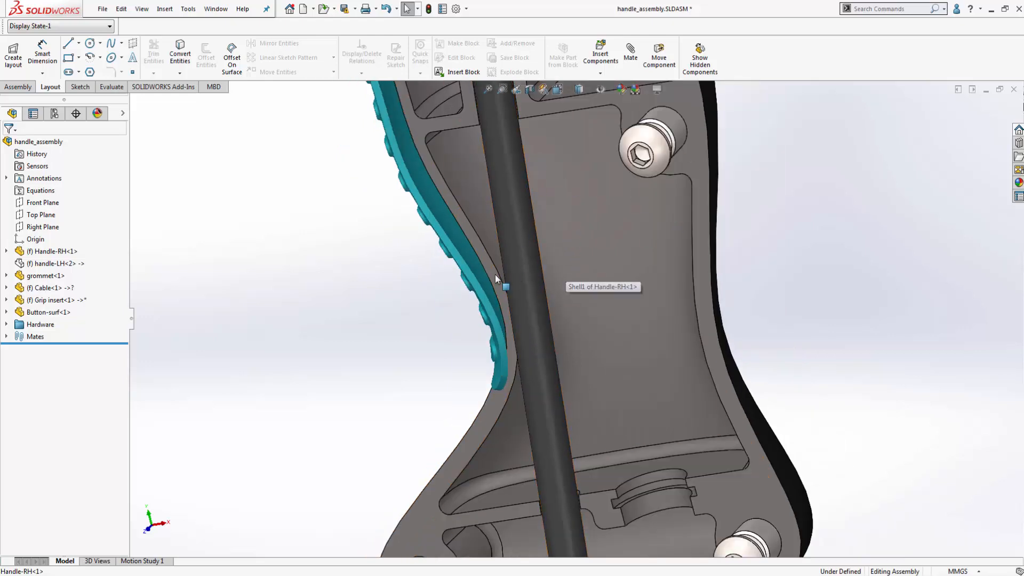
- Edit Handle-RH in place for an asymmetric 2 mm by 1 mm chamfer on its inner edge
double_click(498, 282)
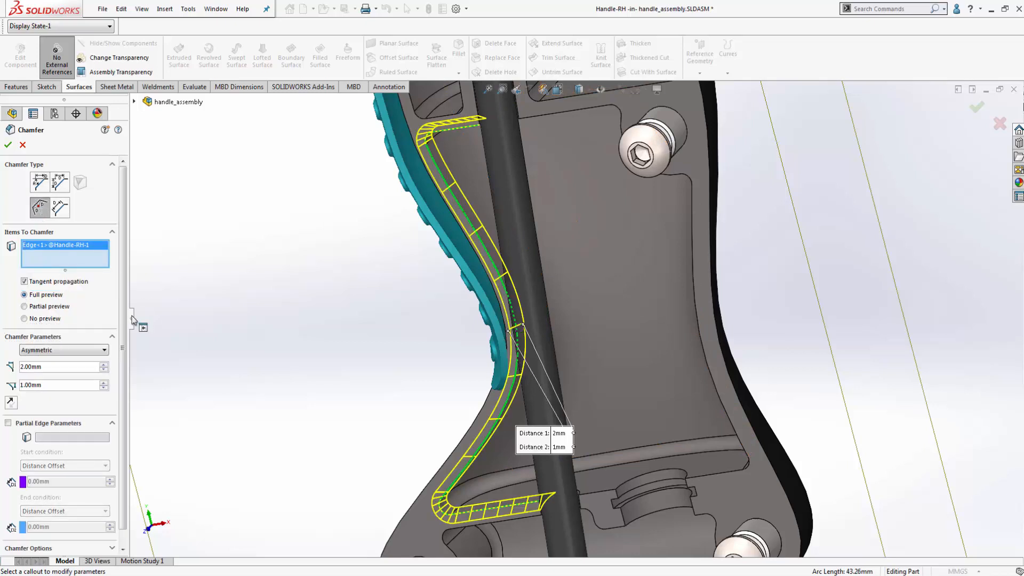
click(59, 366)
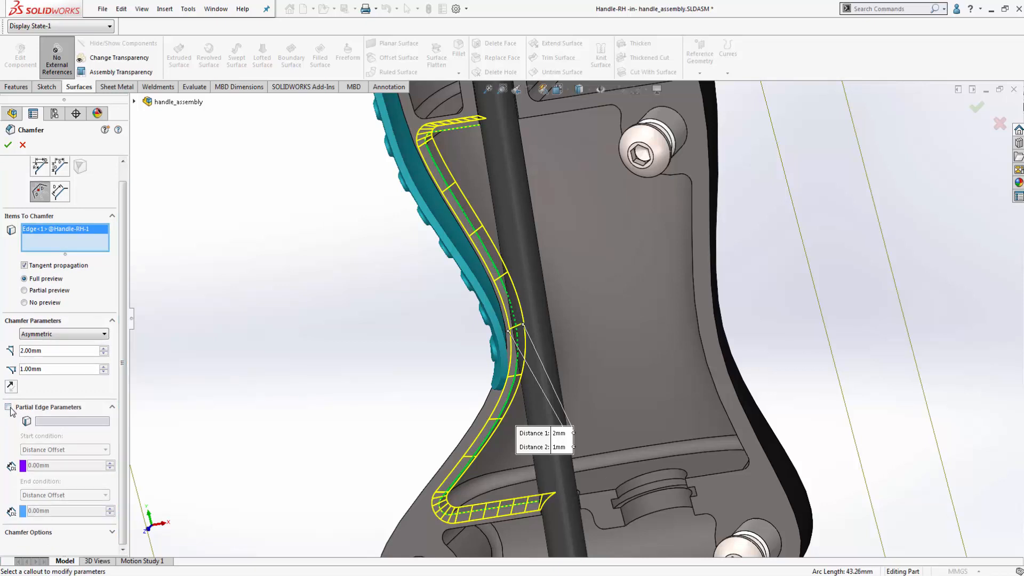
- Enable Partial Edge Parameters and drag the chamfer ends to 20 mm and 26 mm offsets
click(8, 407)
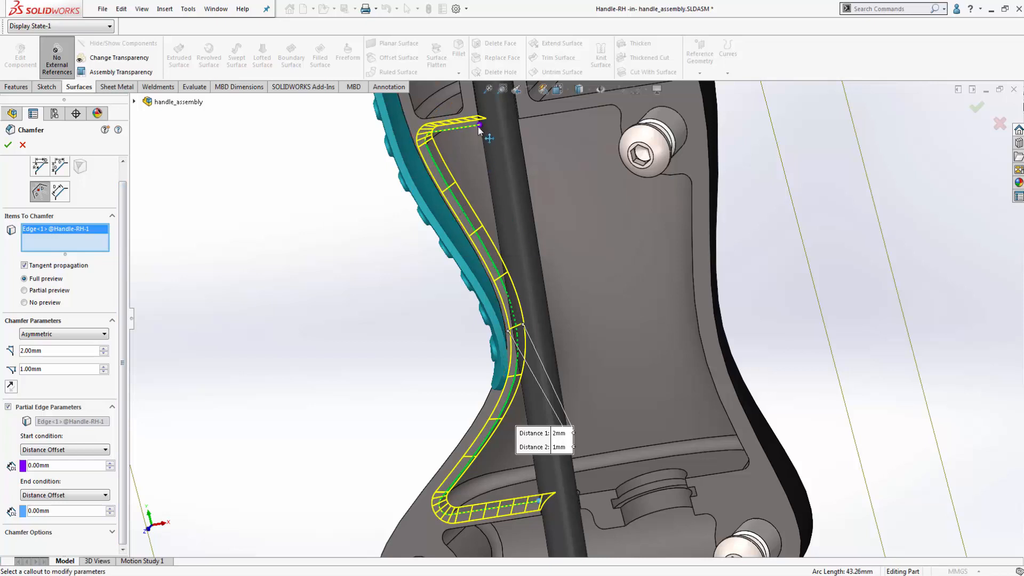
mouse_move(484, 133)
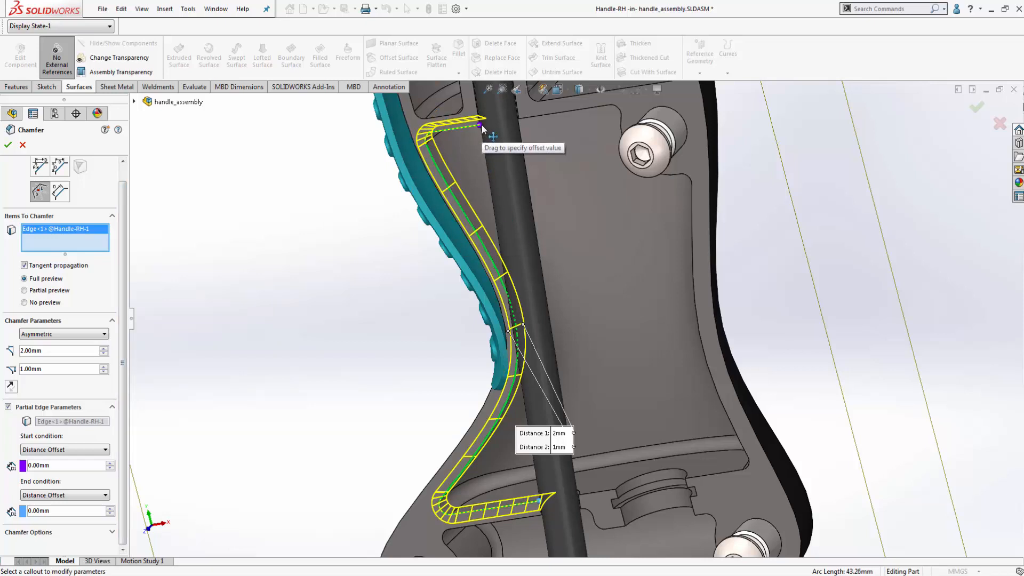
mouse_move(502, 171)
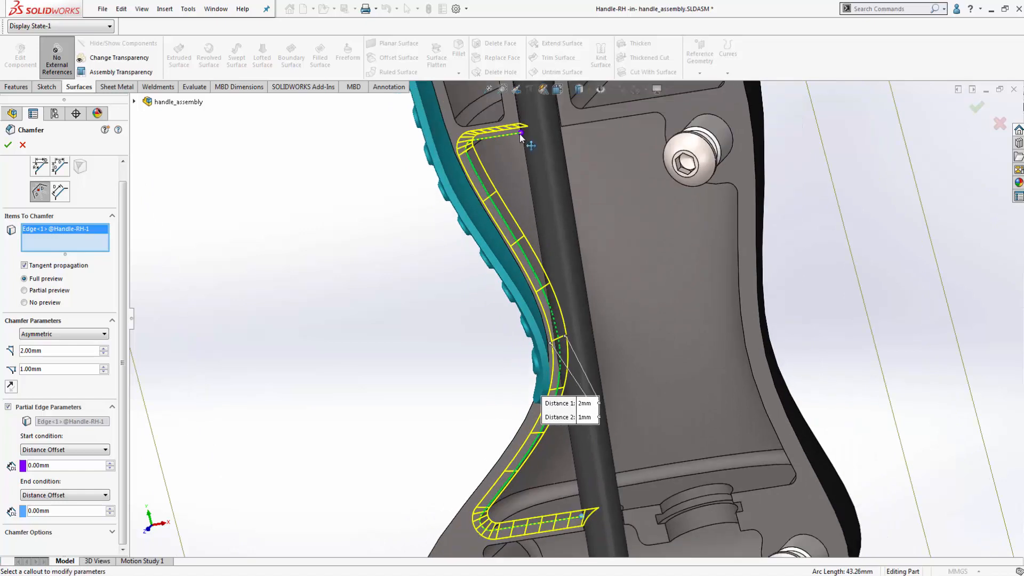
mouse_move(525, 146)
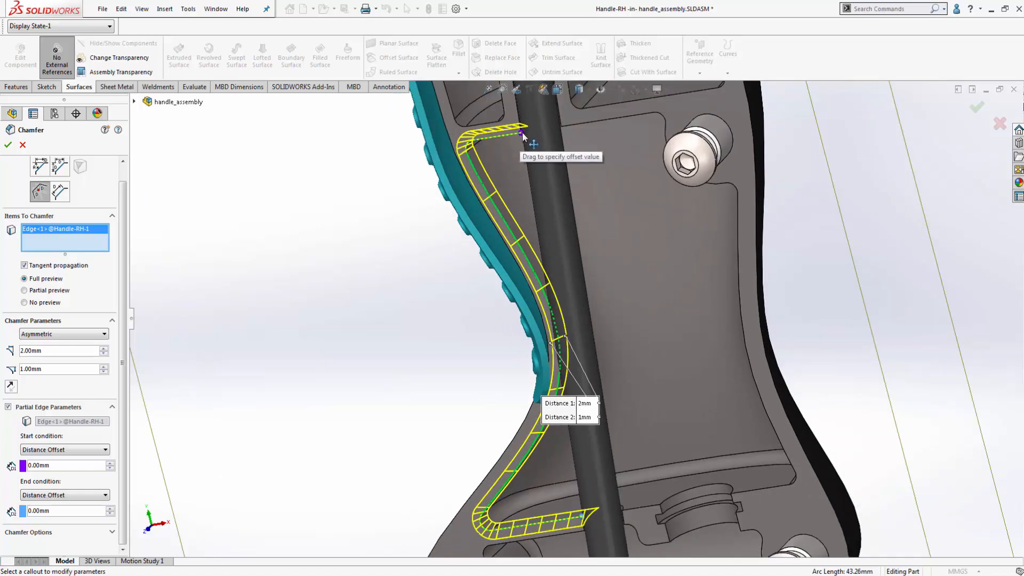
drag(525, 134, 506, 227)
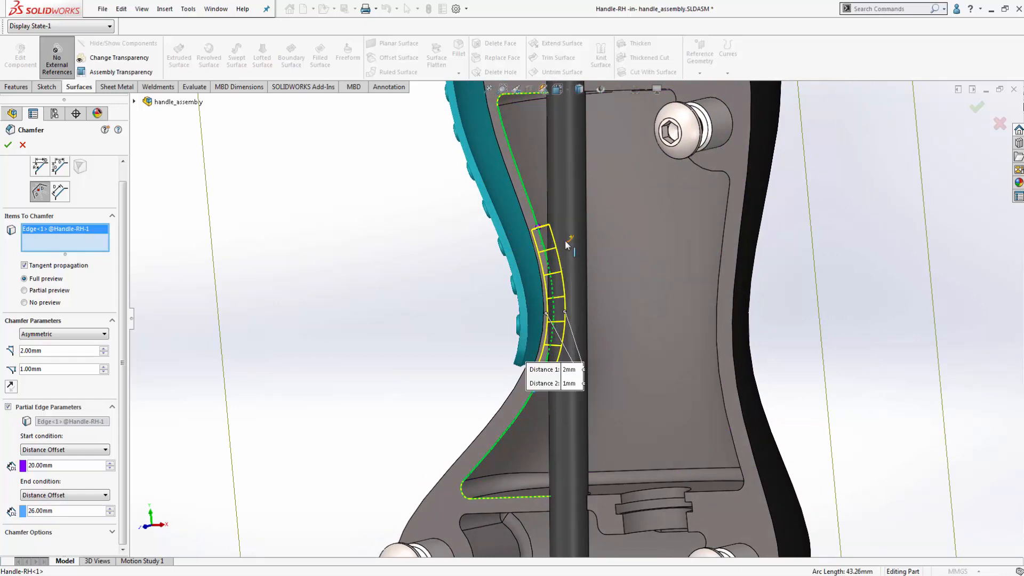
mouse_move(457, 468)
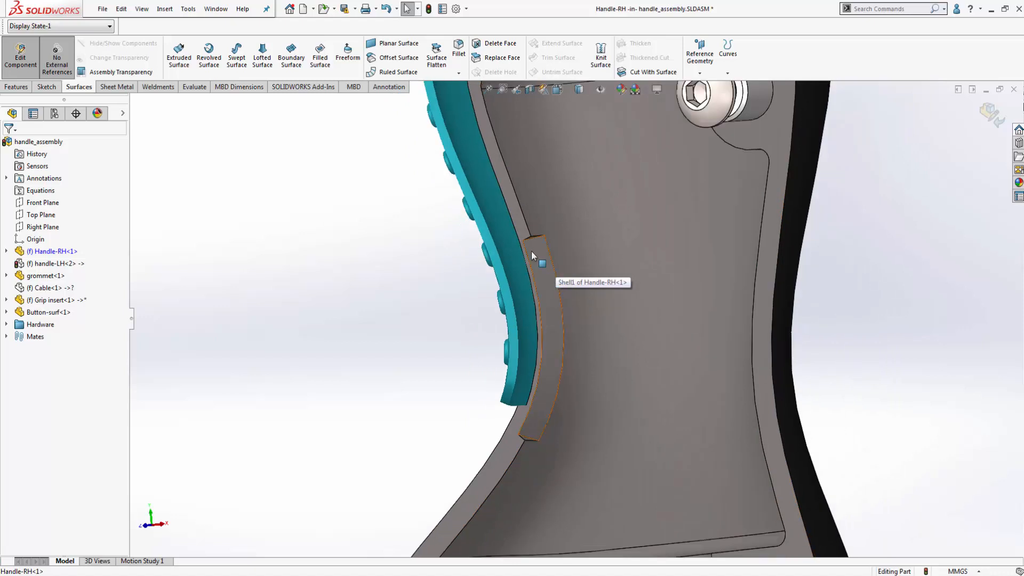
- Apply the partial chamfer to Handle-RH, then select and clear the shell face
click(537, 259)
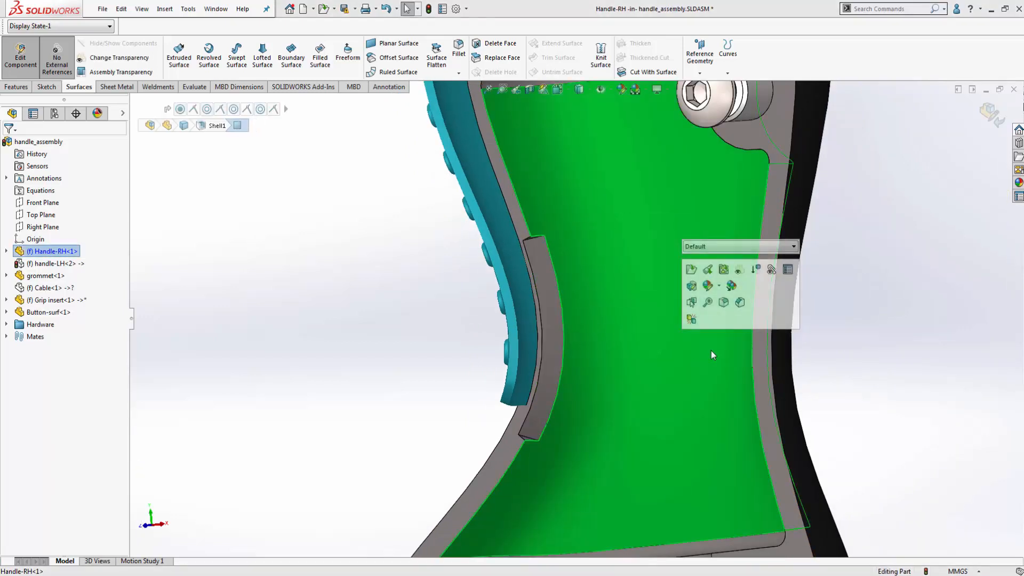
click(712, 355)
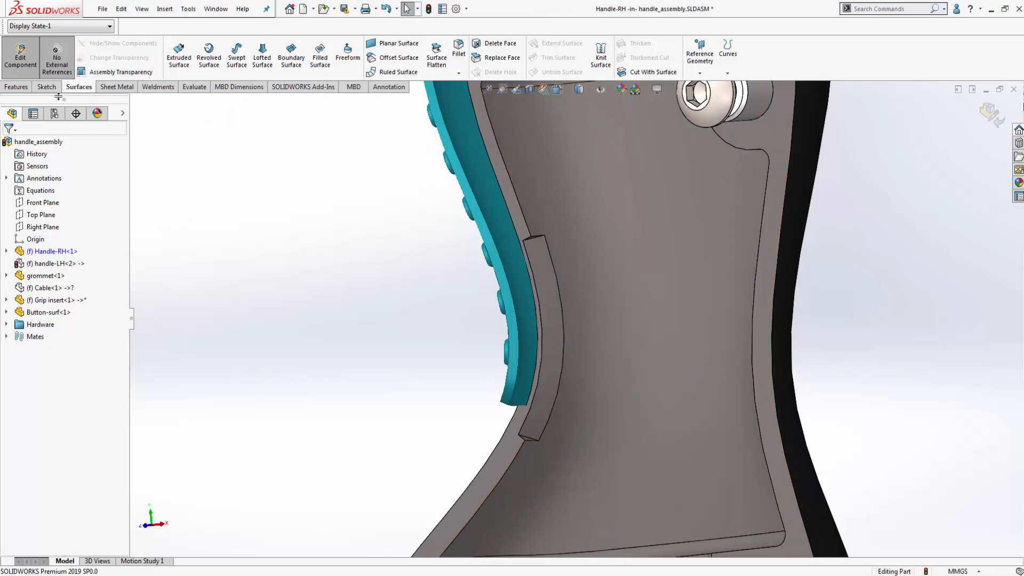
click(16, 87)
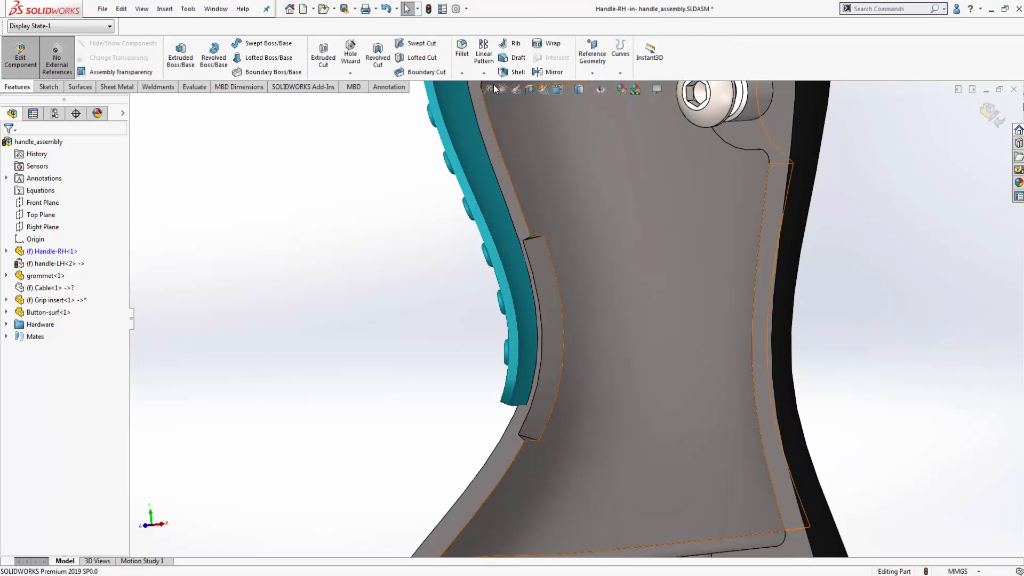
- Add a 1 mm partial fillet to the Handle-RH housing edge above the chamfer
click(462, 49)
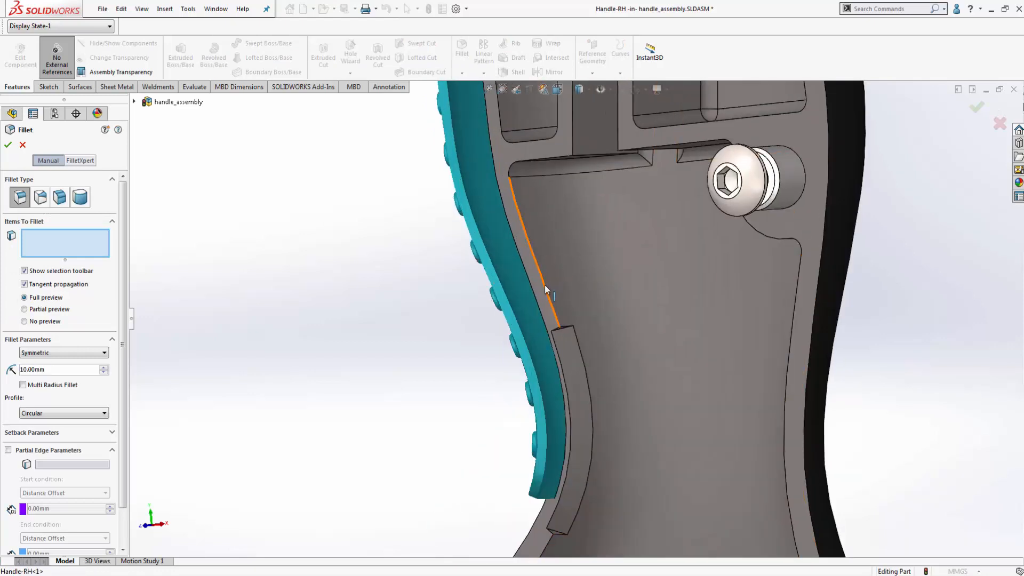
click(547, 292)
text(1)
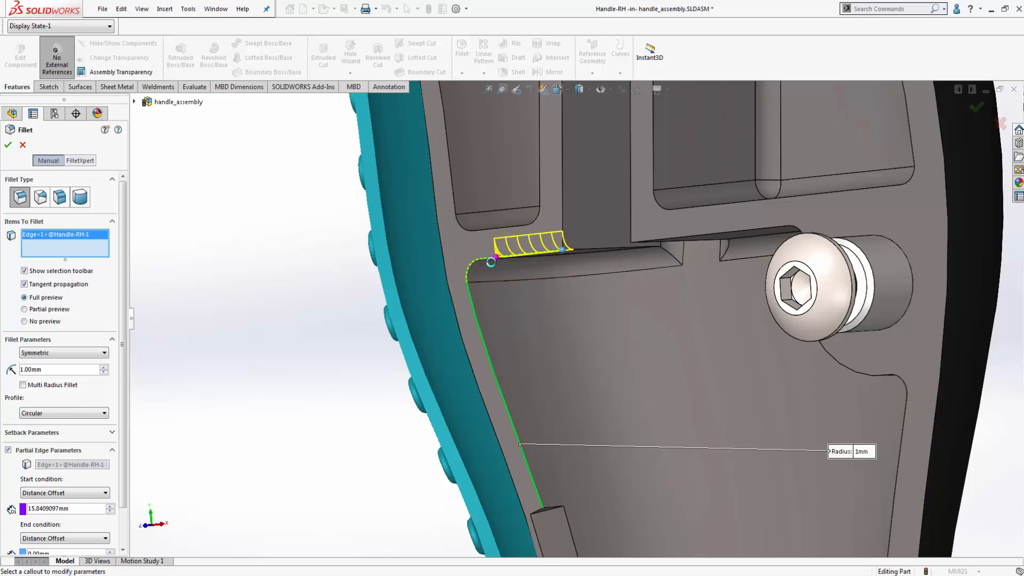
click(7, 144)
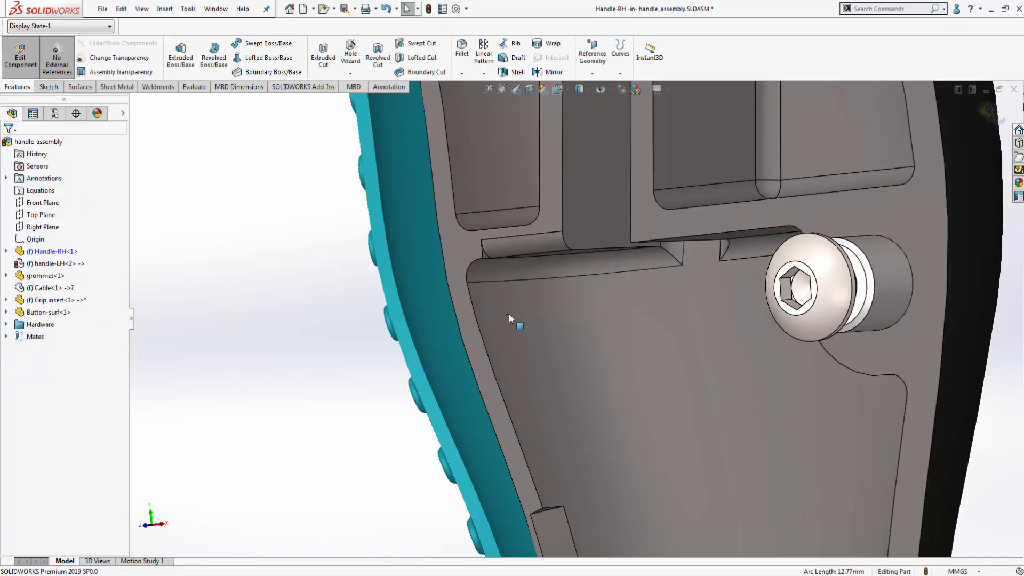